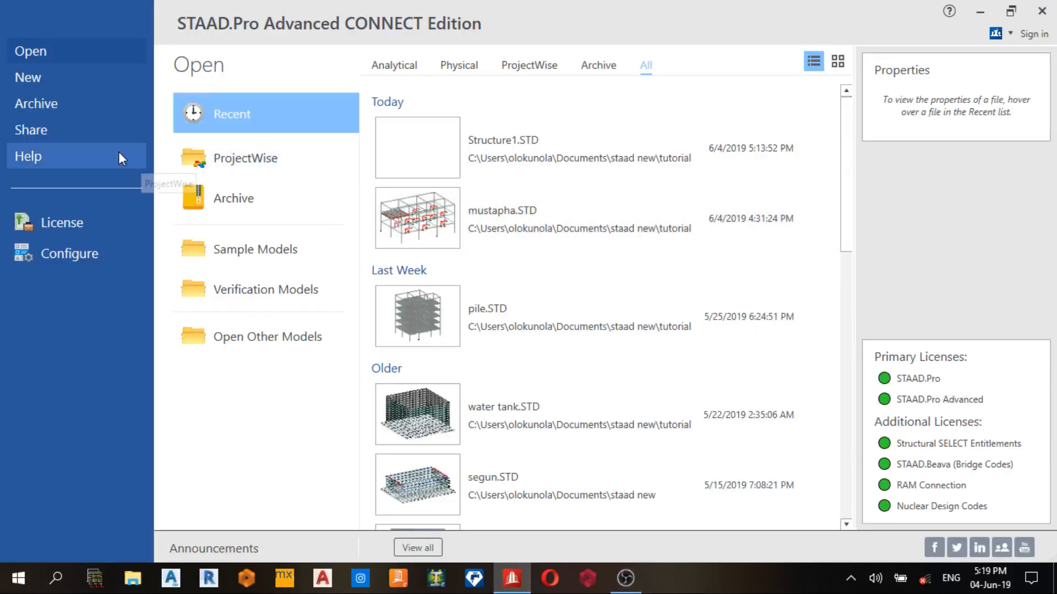
mouse_move(99, 88)
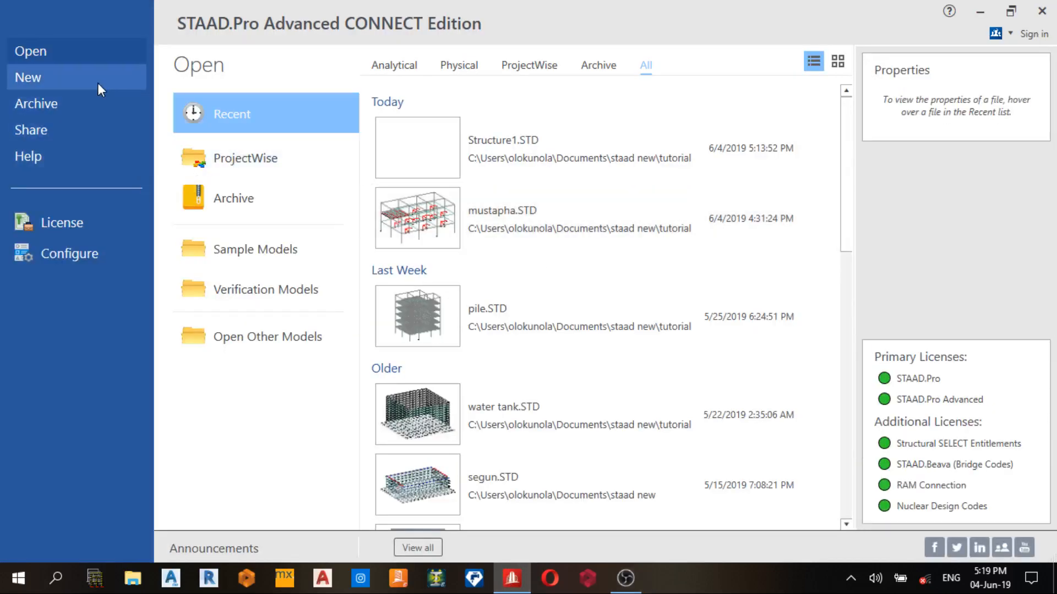
Step: Start a new model named 'curved beam' with analytical type and metric units
left_click(28, 77)
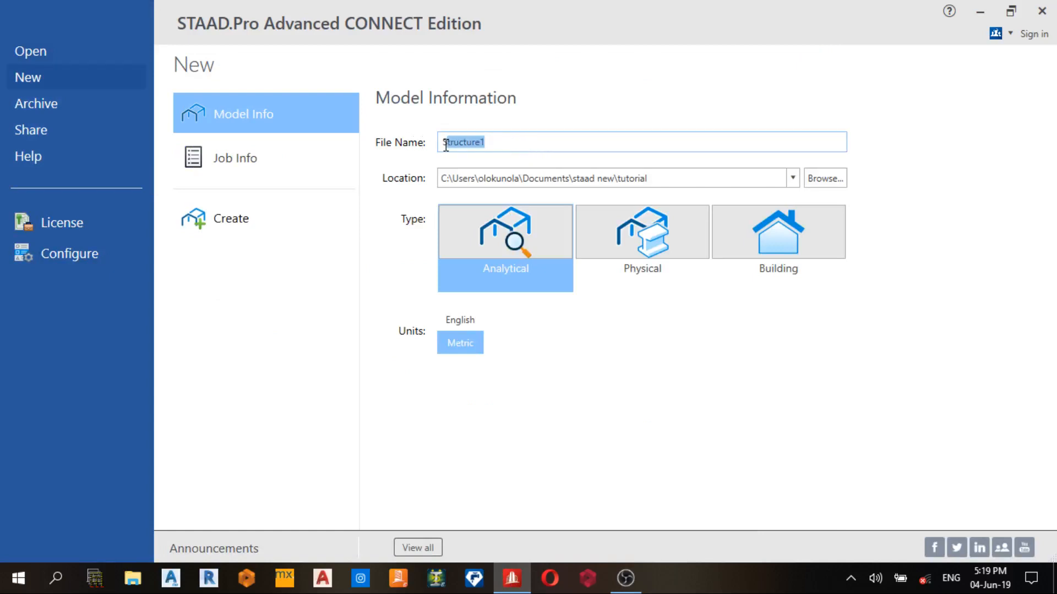
type("curved bea")
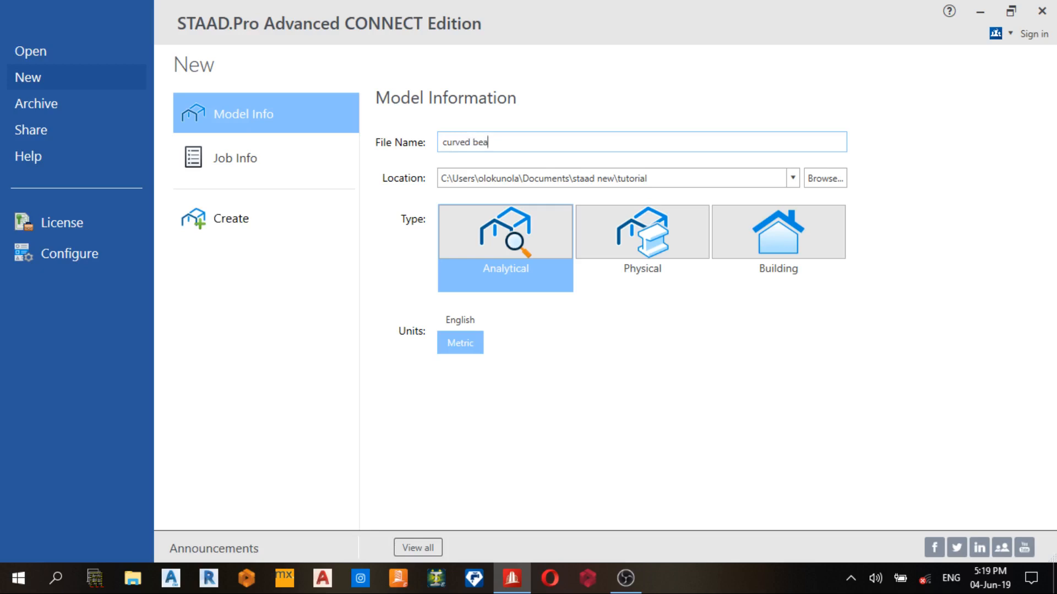
type("m")
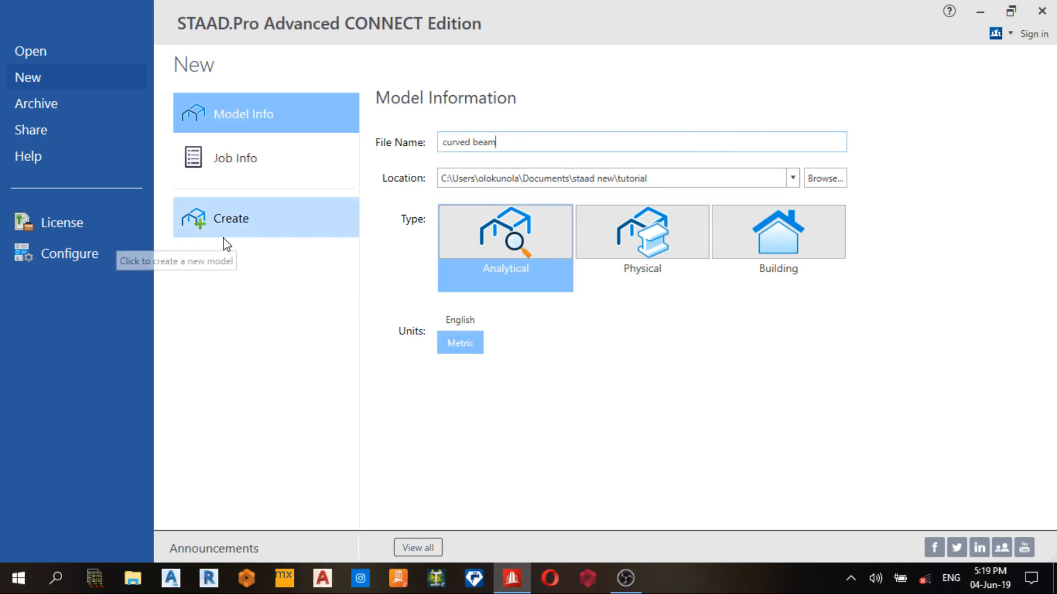
Step: Create the model, add nodes at (0,0,0) and (5,0,0), and show the front view
left_click(231, 219)
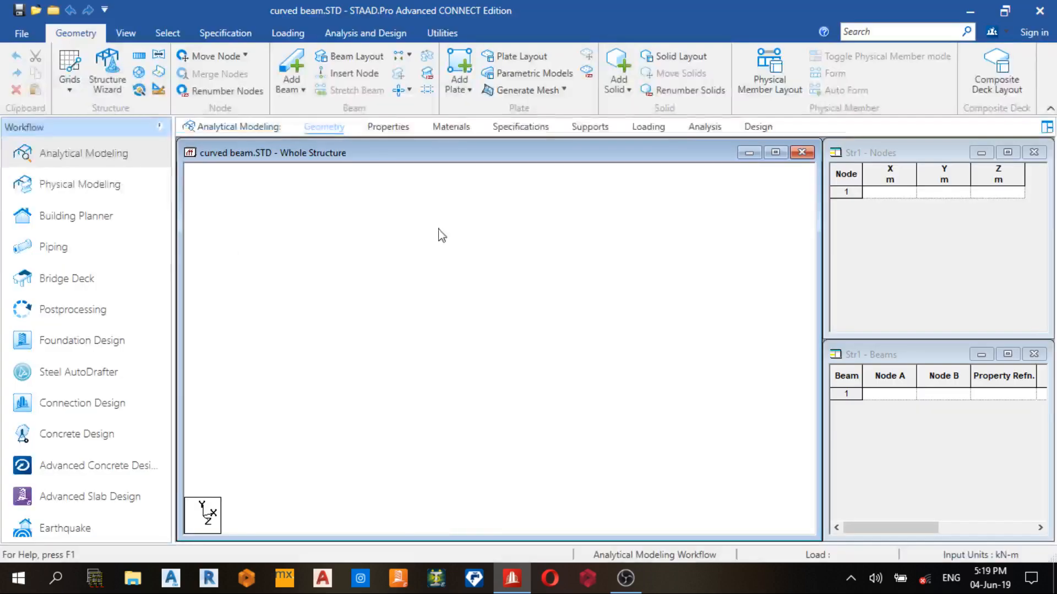
mouse_move(887, 200)
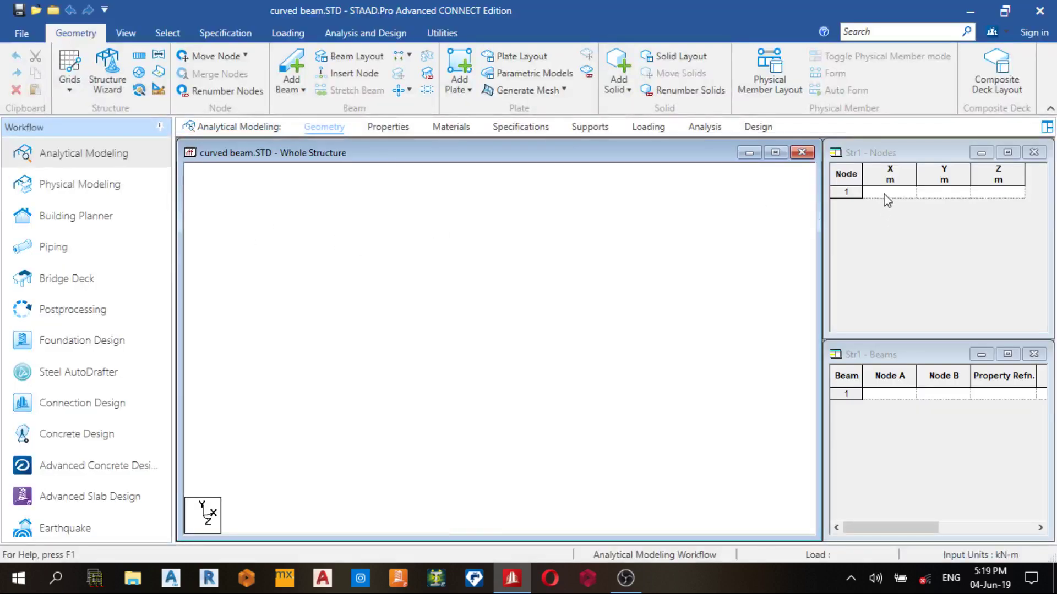
left_click(888, 192)
type("5")
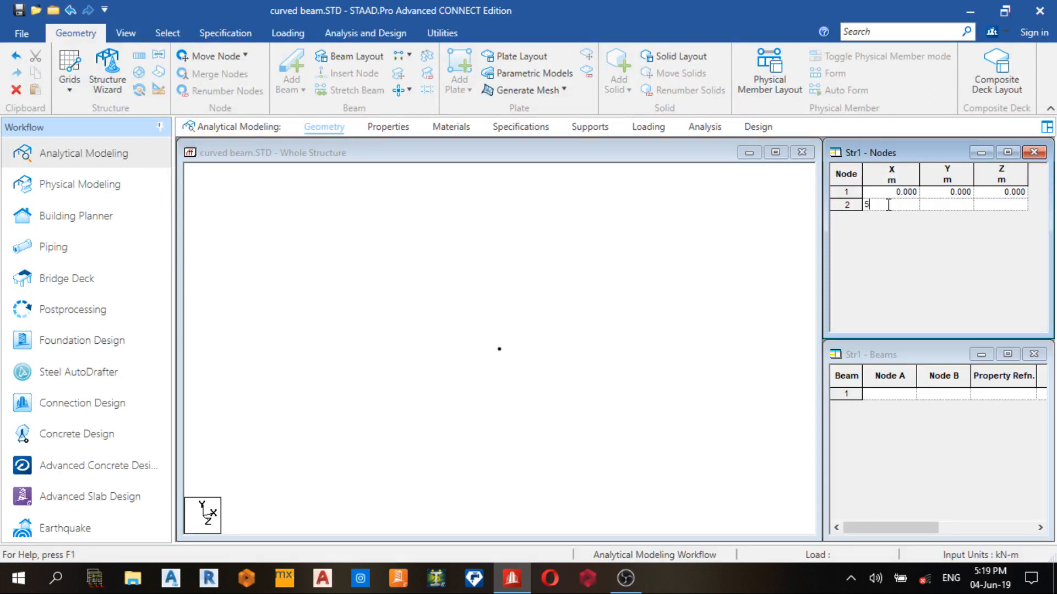
key("Enter")
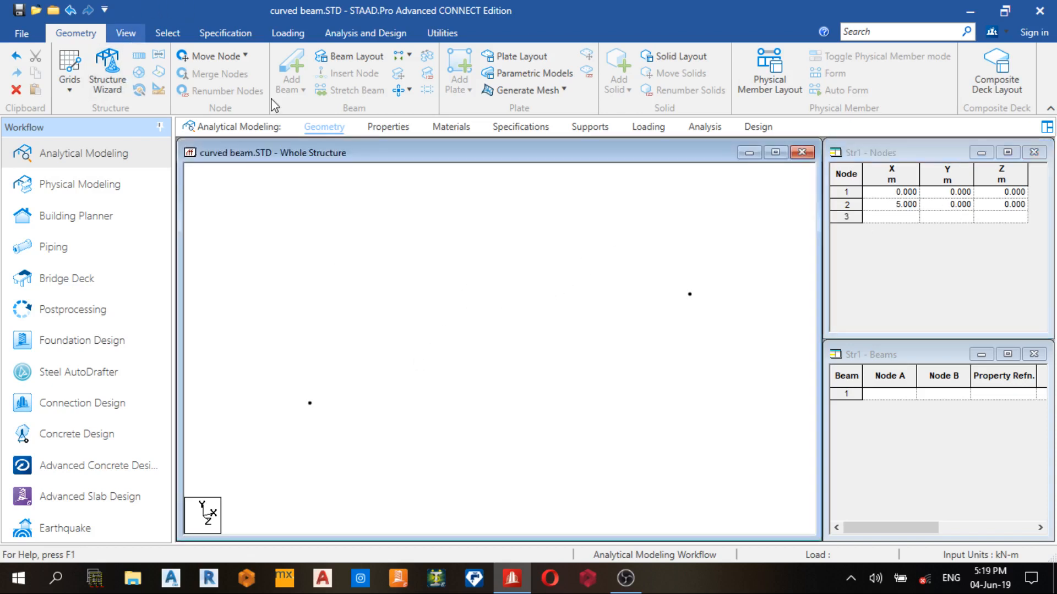
left_click(126, 33)
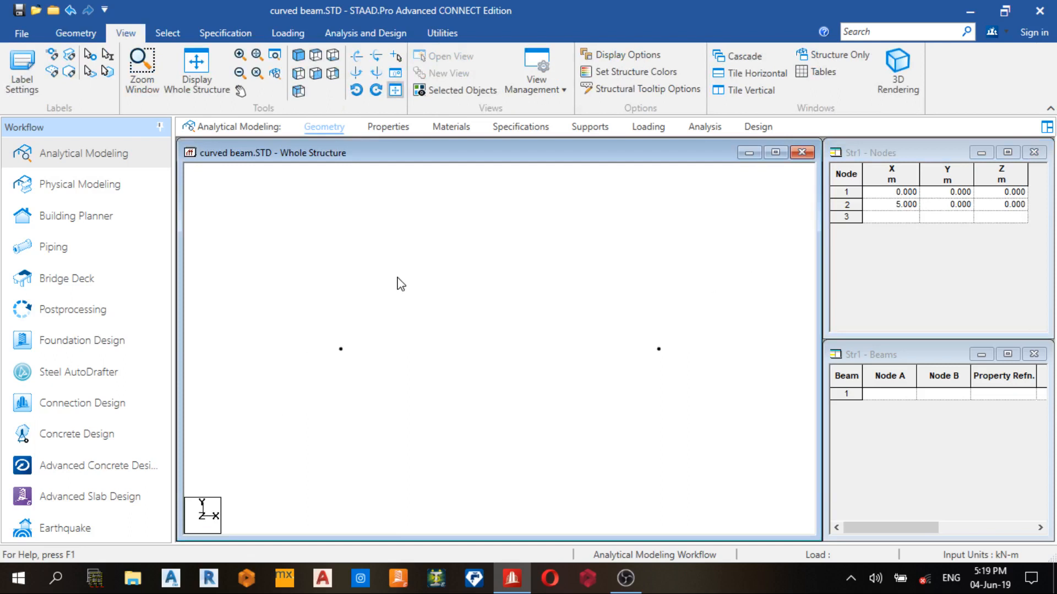
mouse_move(433, 361)
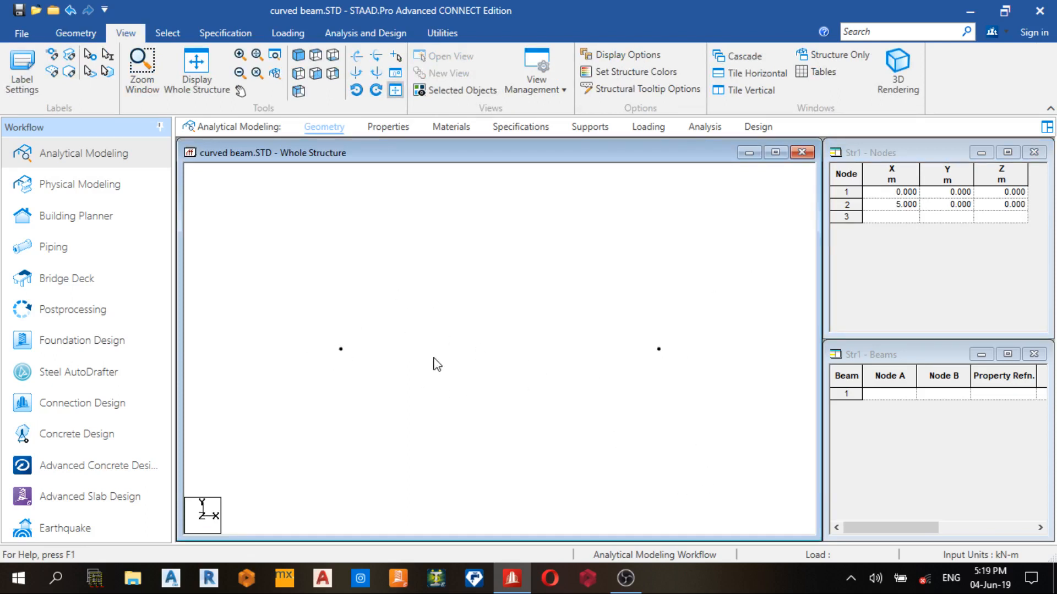
Step: Draw a curved beam from node 1 to node 2 using Add Beam > Curved Beam
left_click(75, 33)
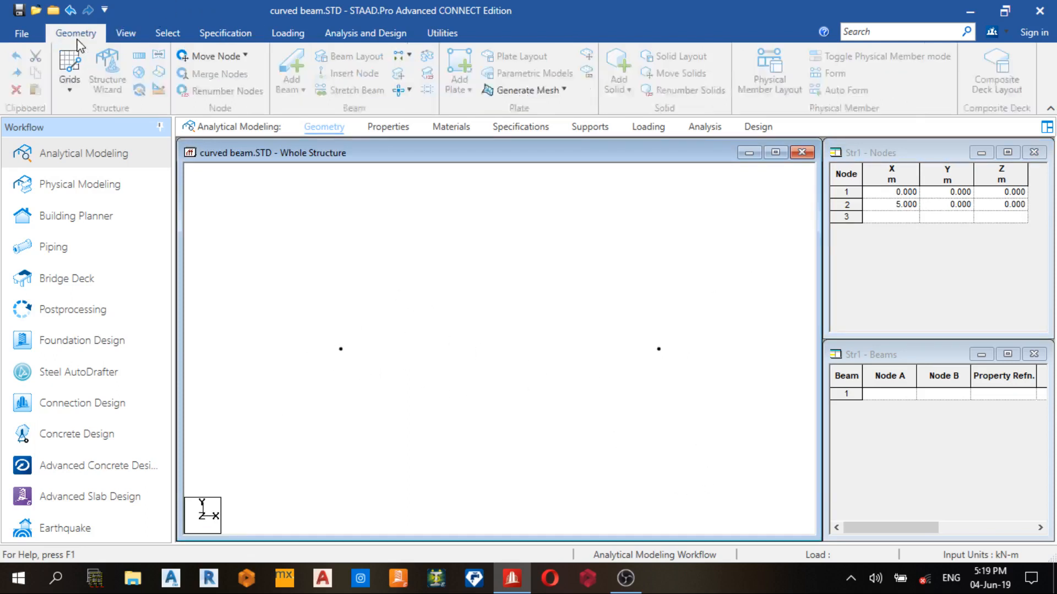
mouse_move(290, 66)
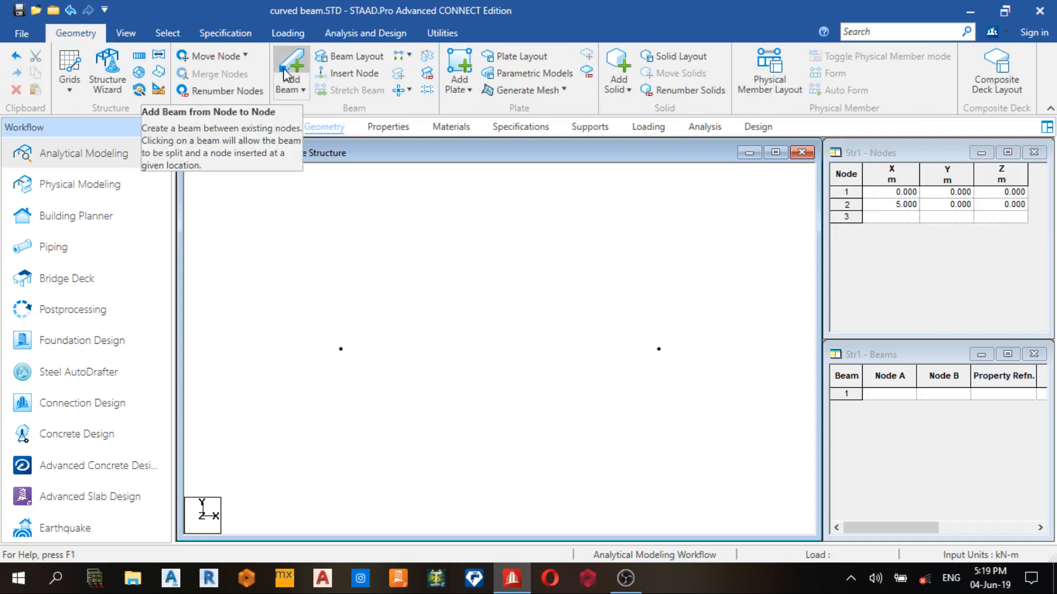
left_click(299, 89)
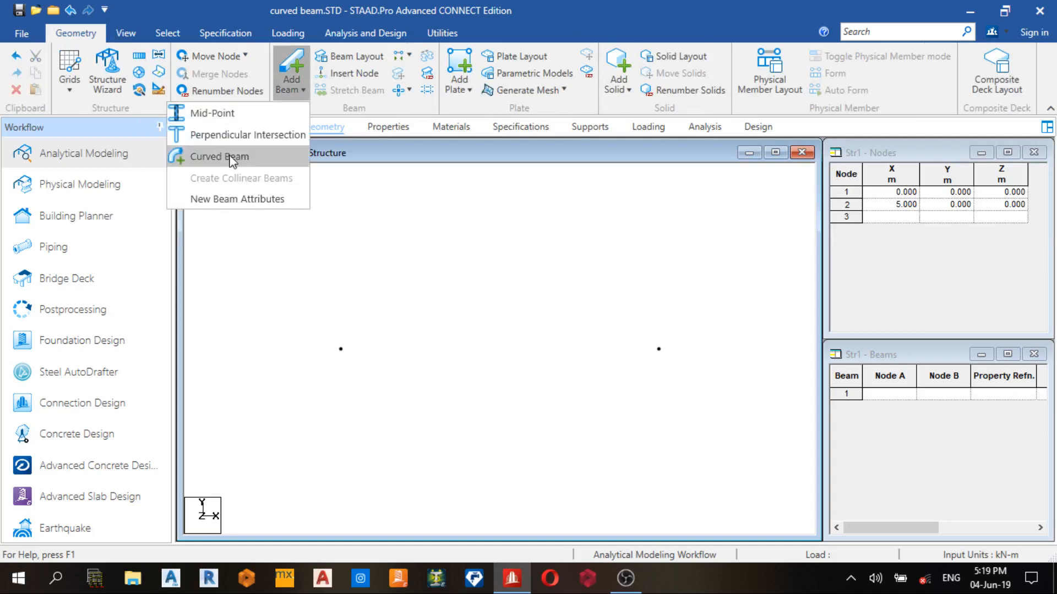
left_click(219, 157)
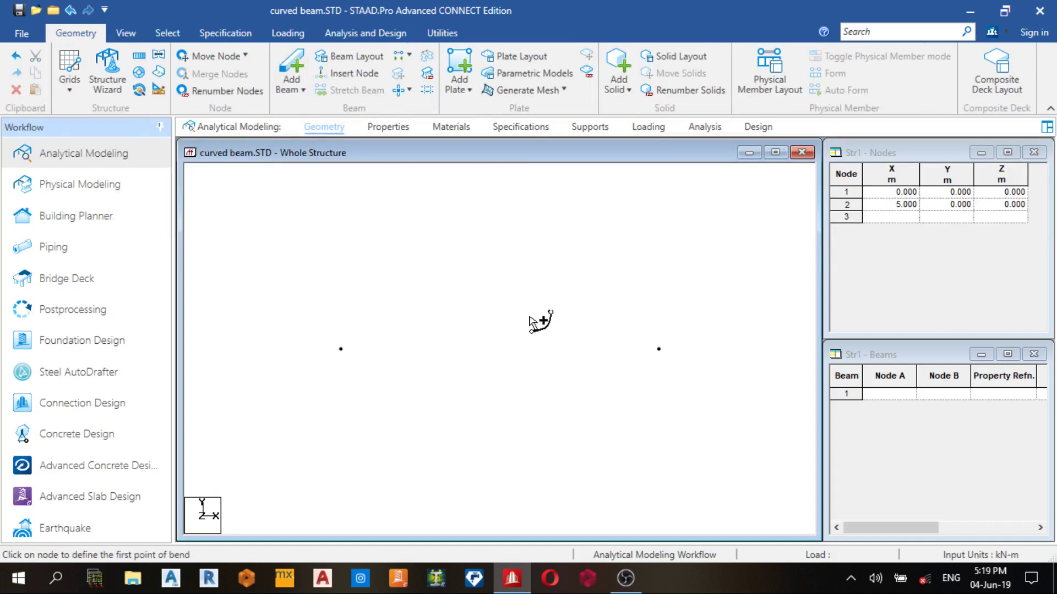
left_click(340, 349)
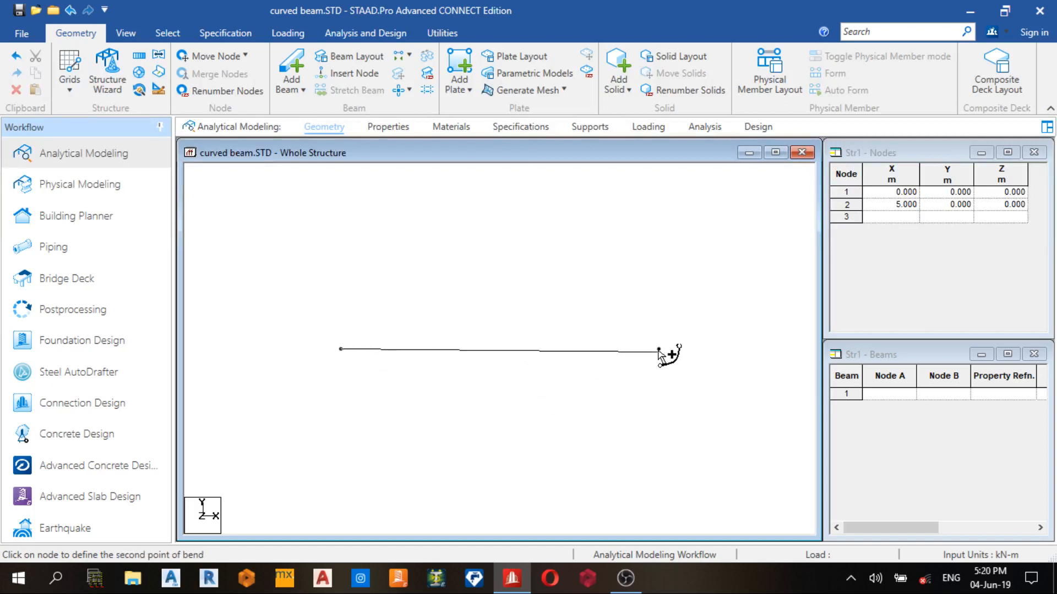
left_click(657, 350)
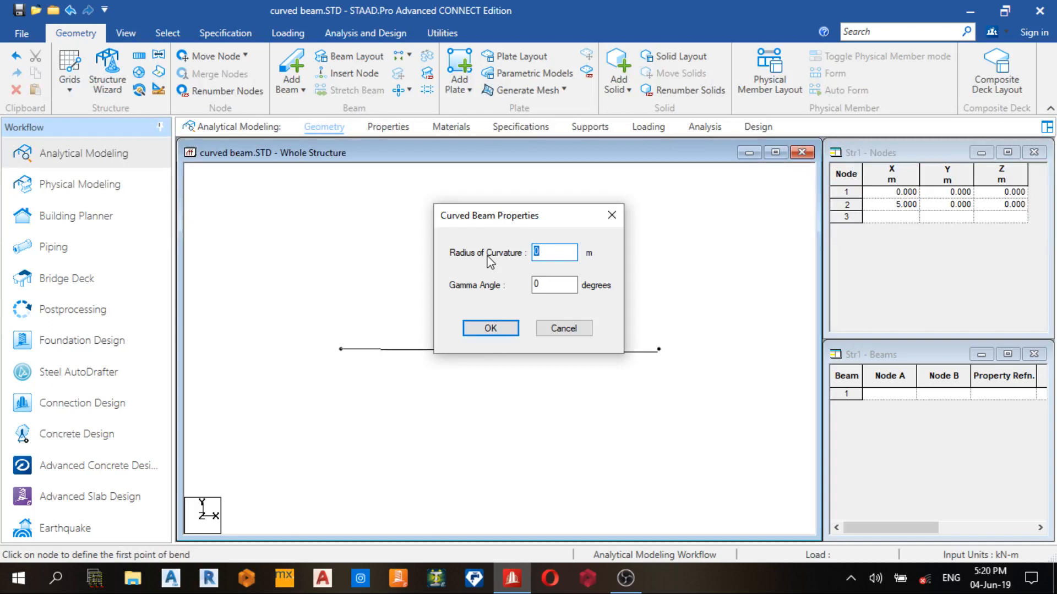
Step: Create the curved beam with a 3 m radius, then delete it
type("3")
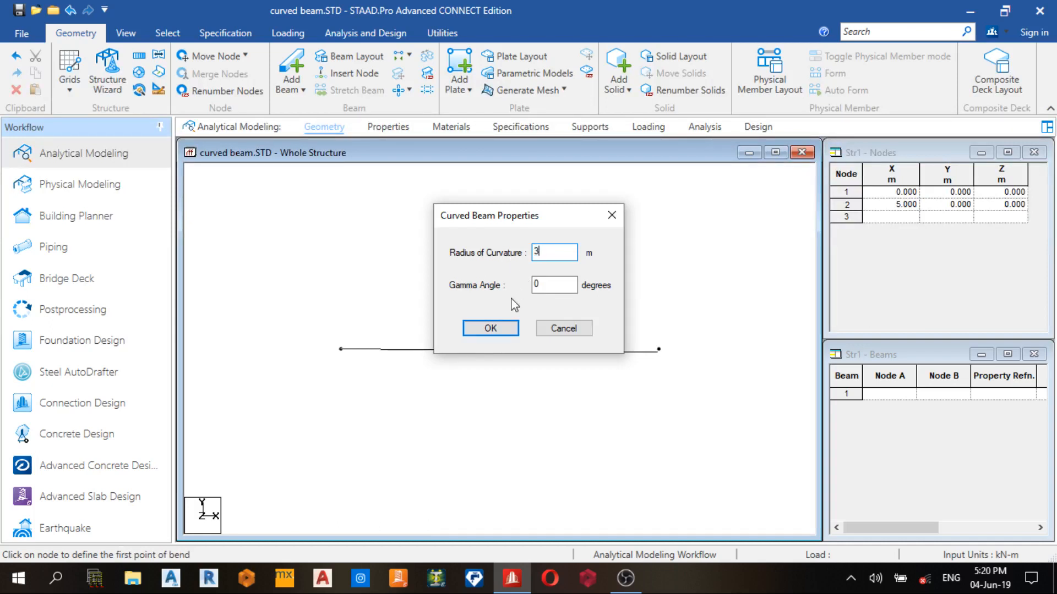
mouse_move(527, 295)
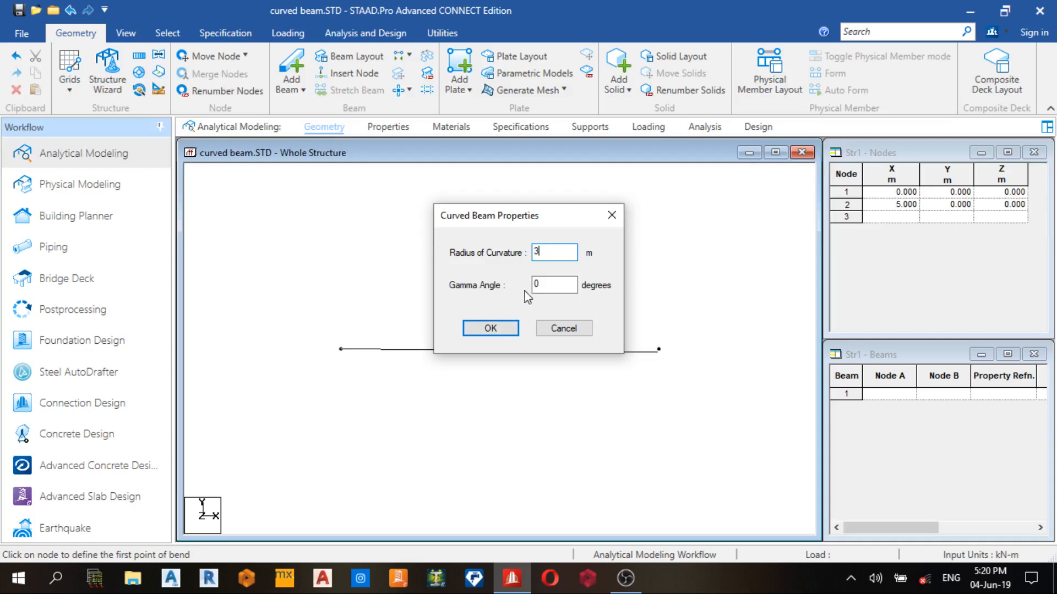
left_click(490, 328)
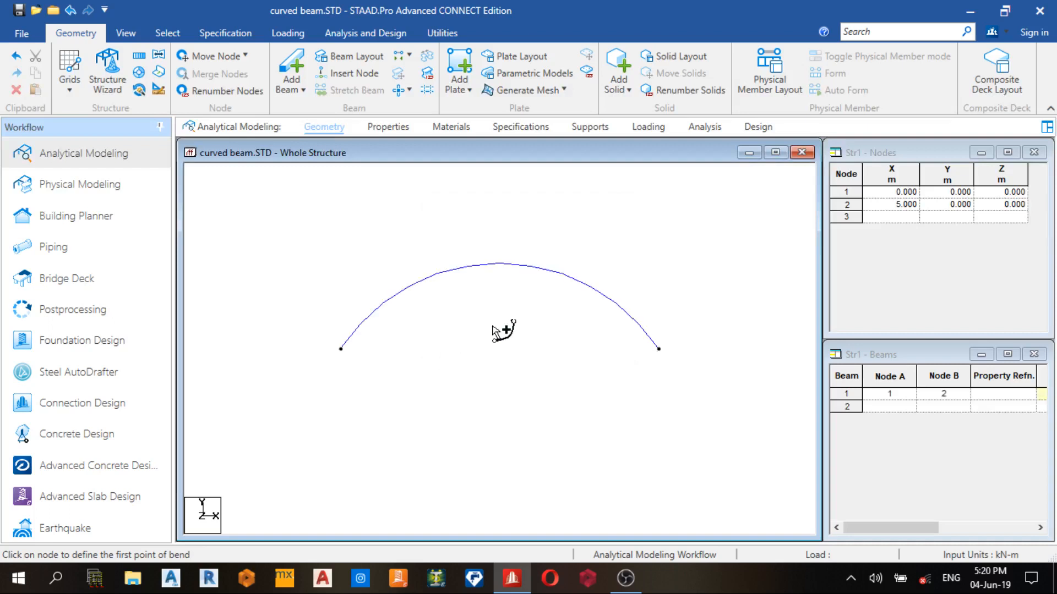
mouse_move(617, 304)
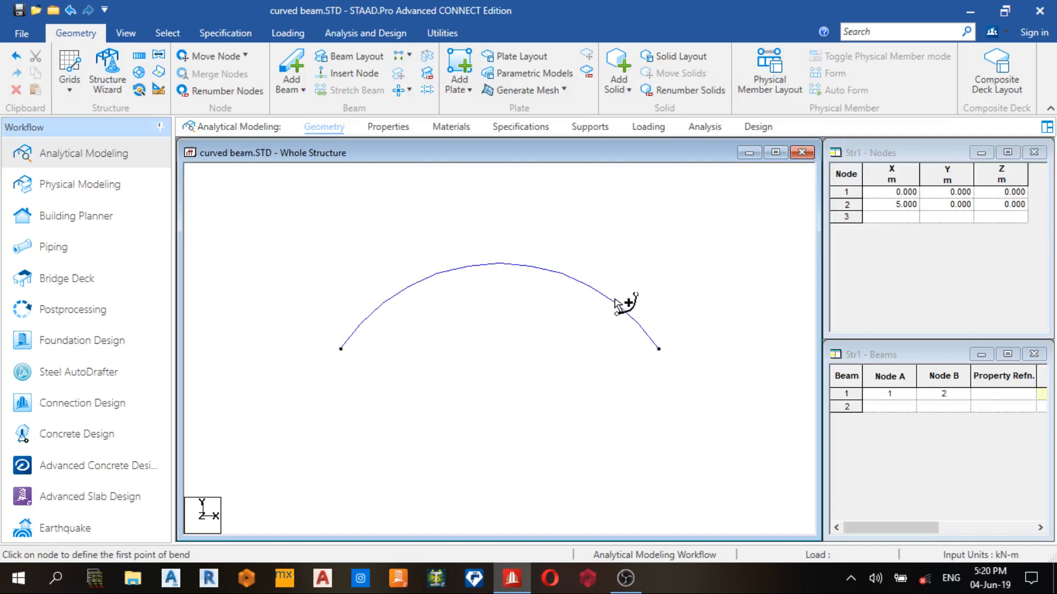
mouse_move(340, 352)
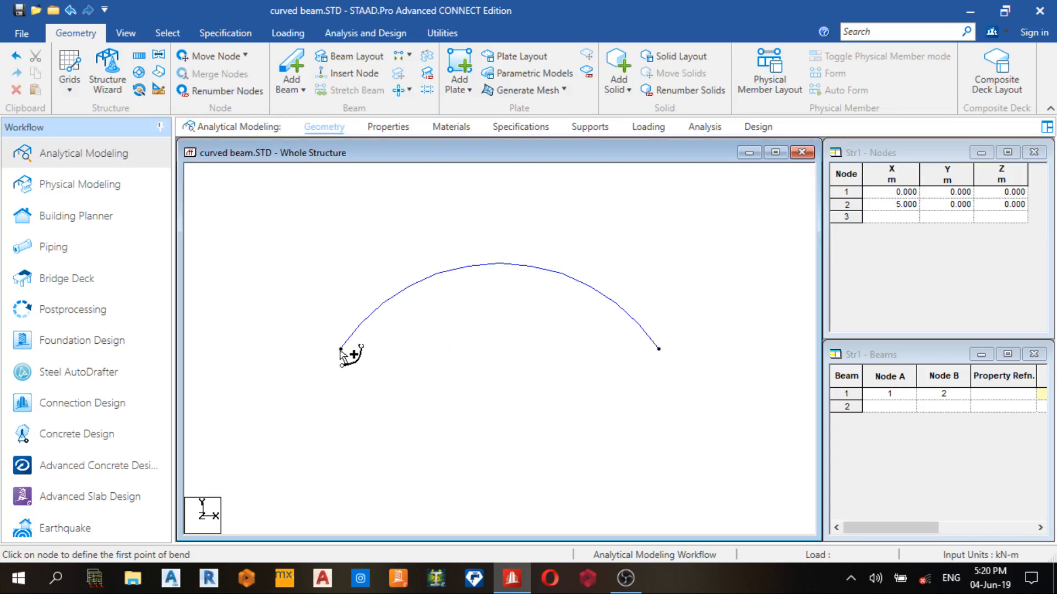
mouse_move(622, 371)
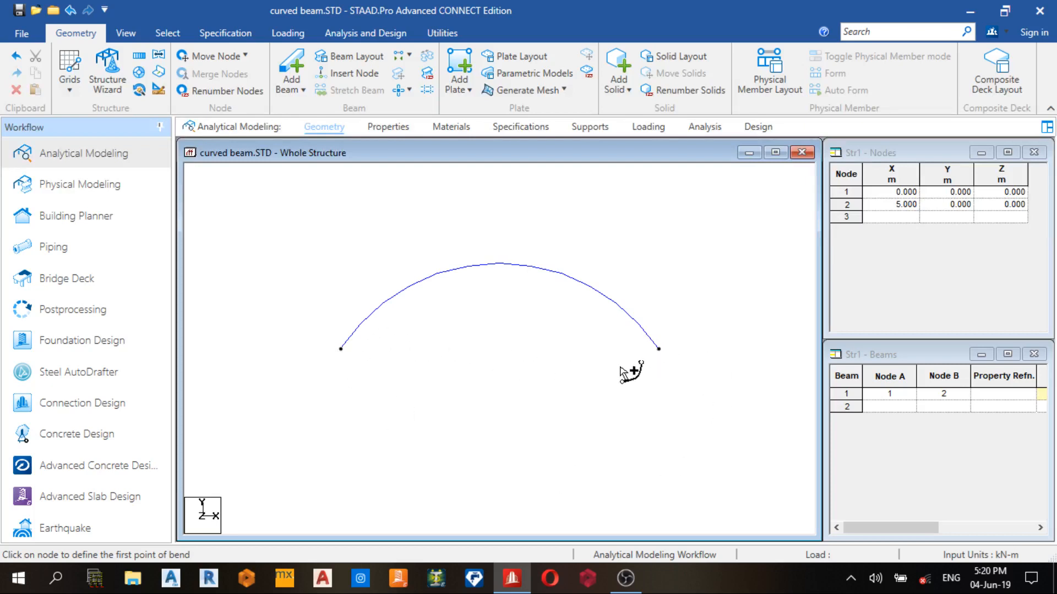
mouse_move(445, 279)
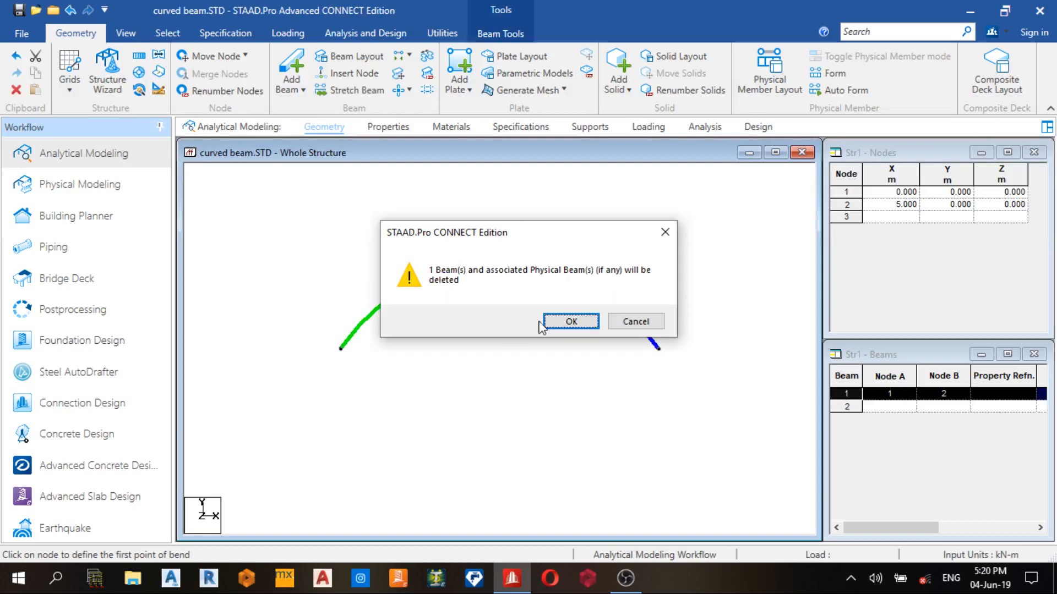
left_click(572, 321)
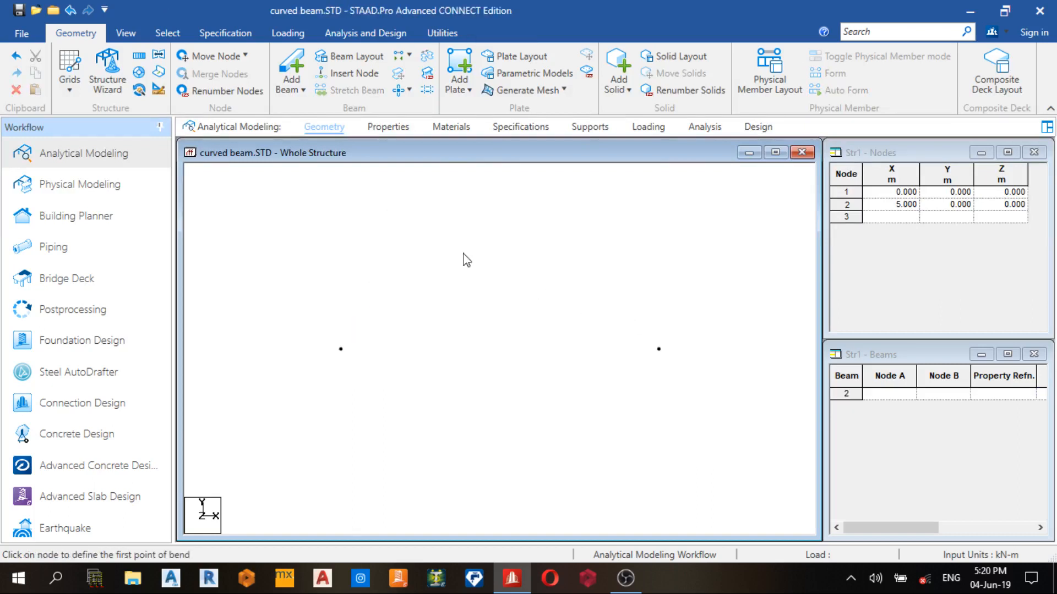
left_click(290, 90)
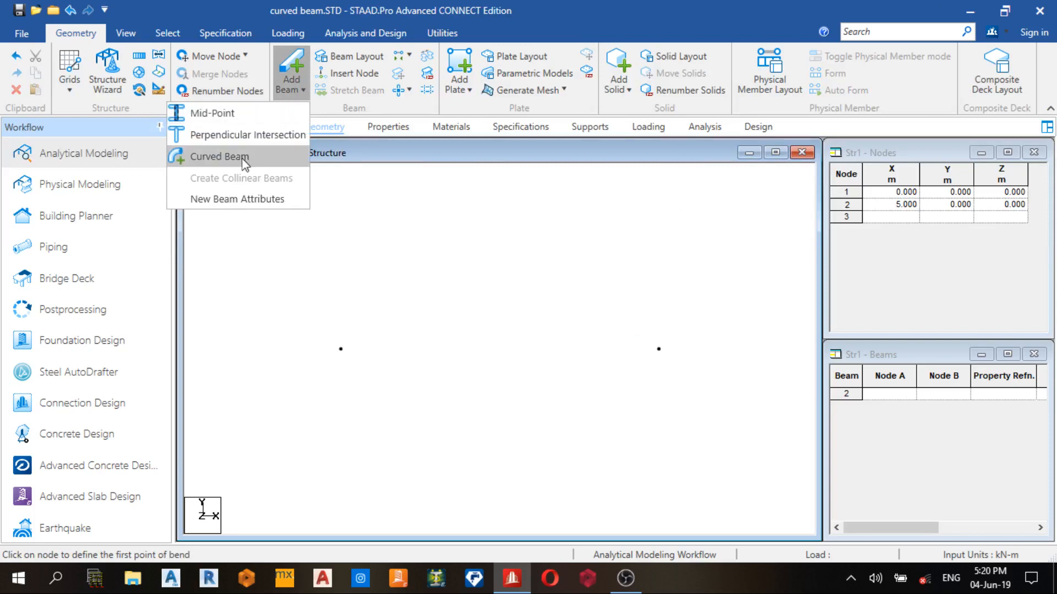
left_click(219, 156)
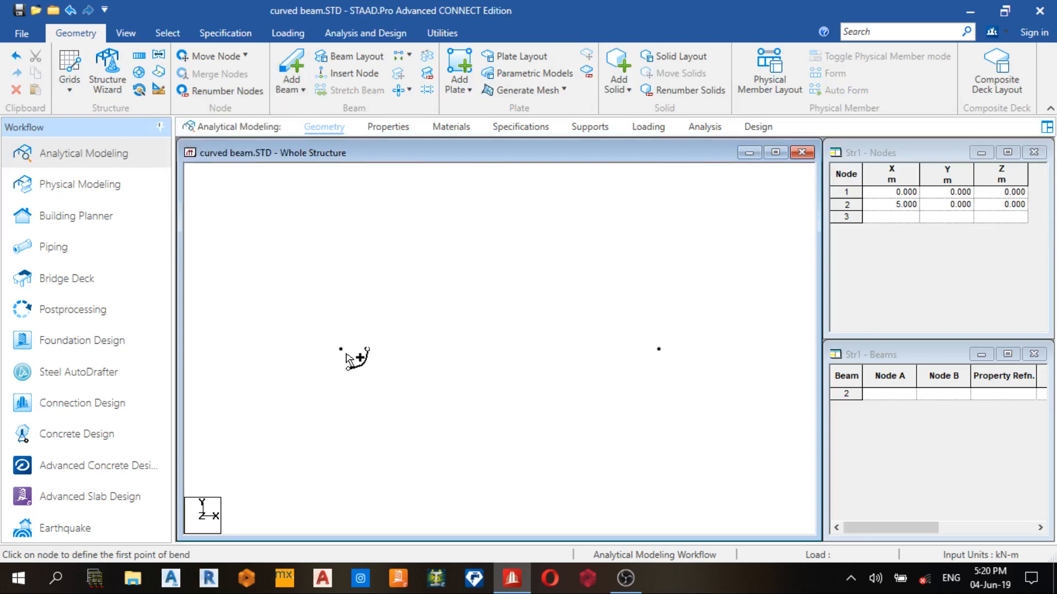
left_click(339, 349)
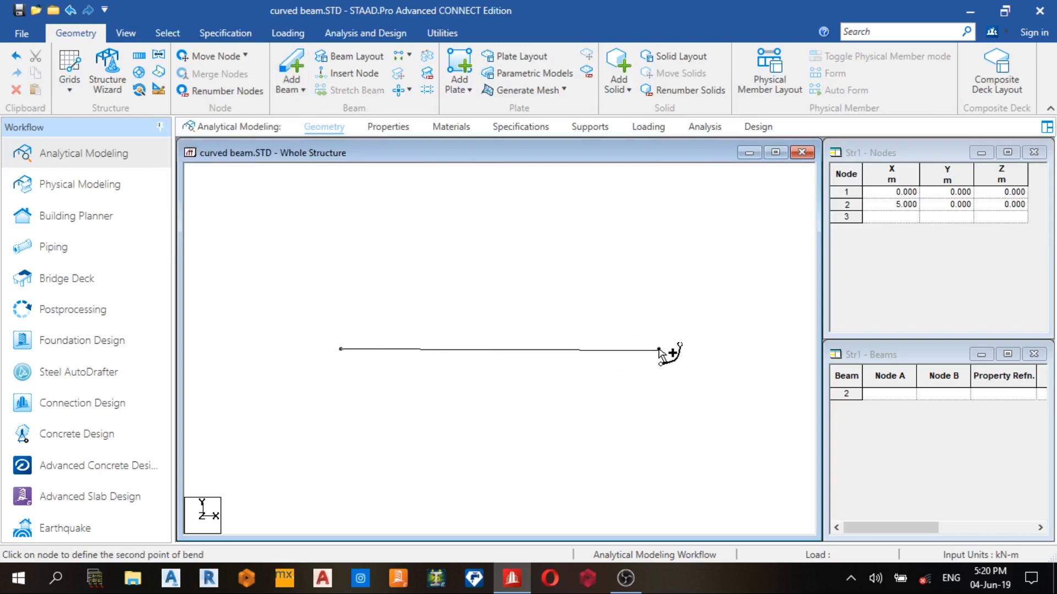
left_click(656, 364)
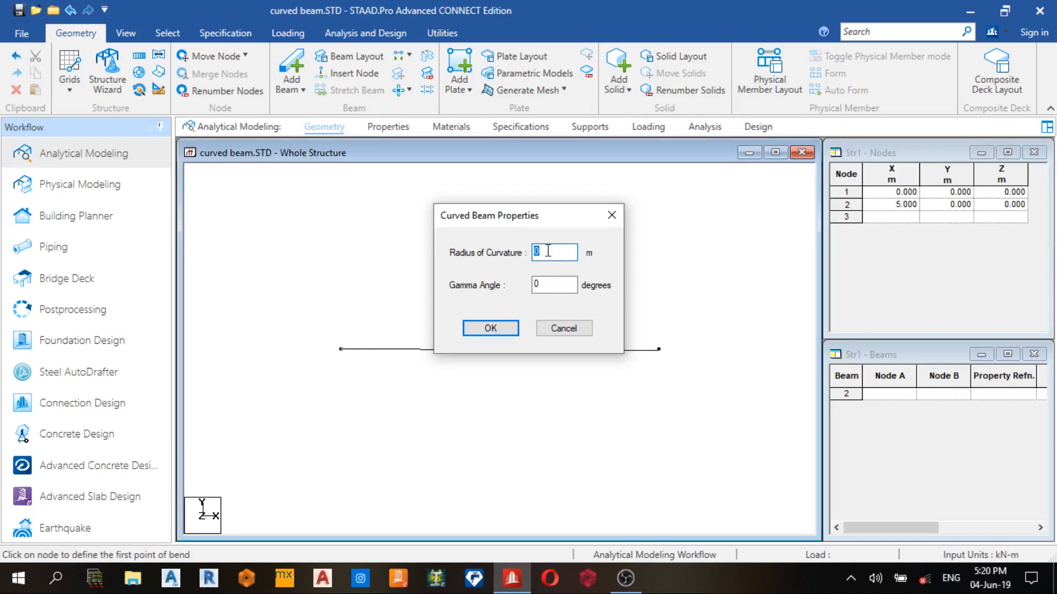
type("-3")
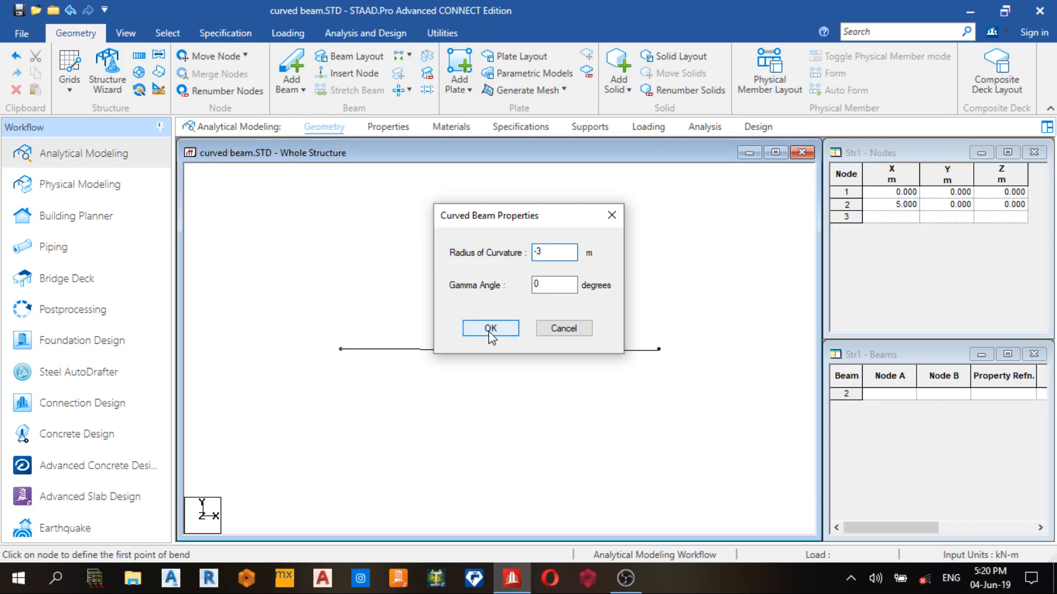
left_click(489, 328)
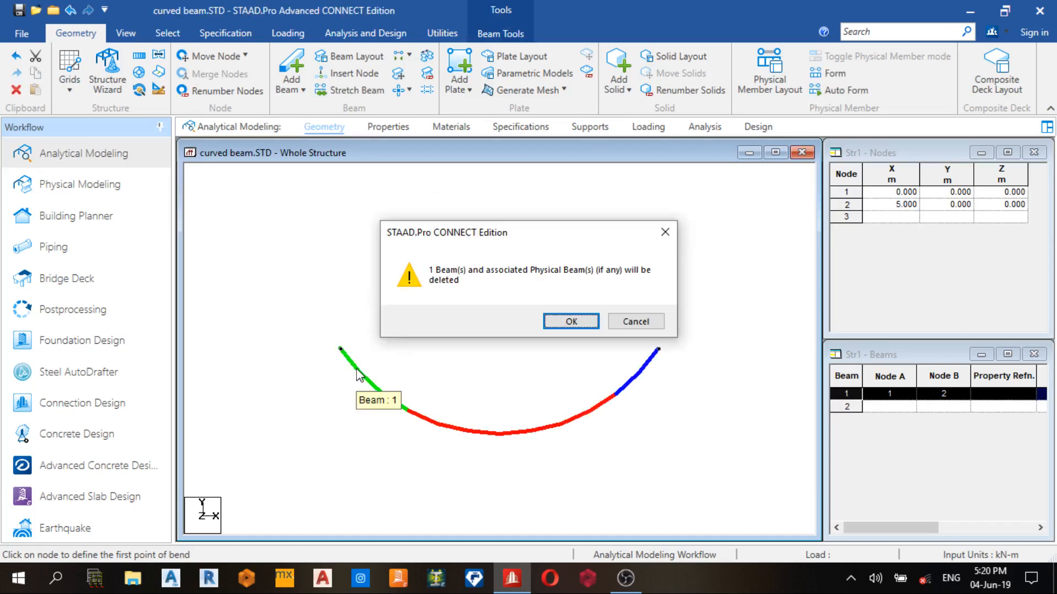
left_click(570, 321)
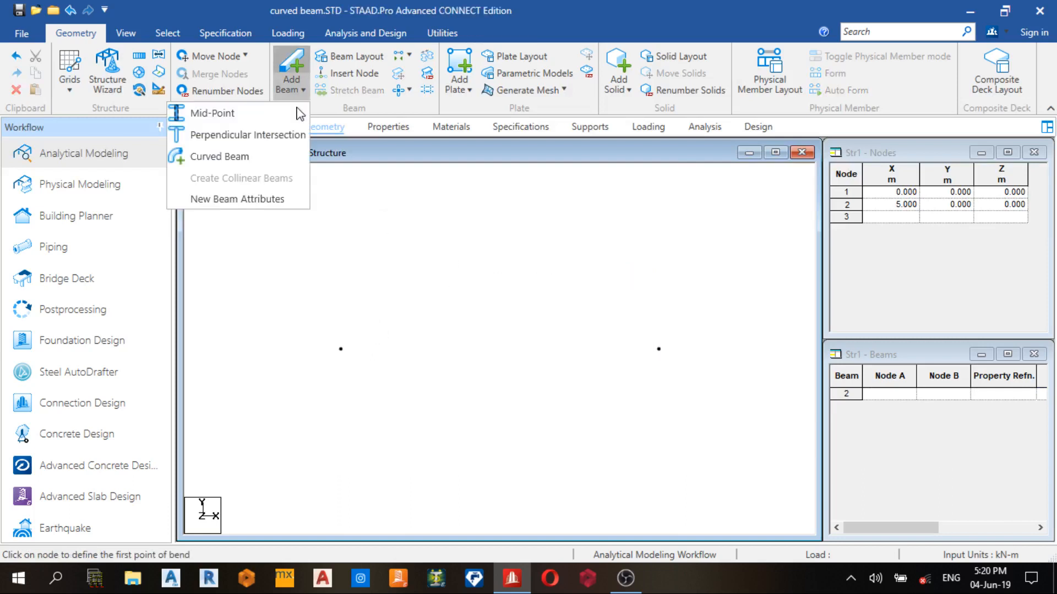
Step: Add a curved beam between nodes 1 and 2 with radius 3 and gamma angle 18°
left_click(219, 156)
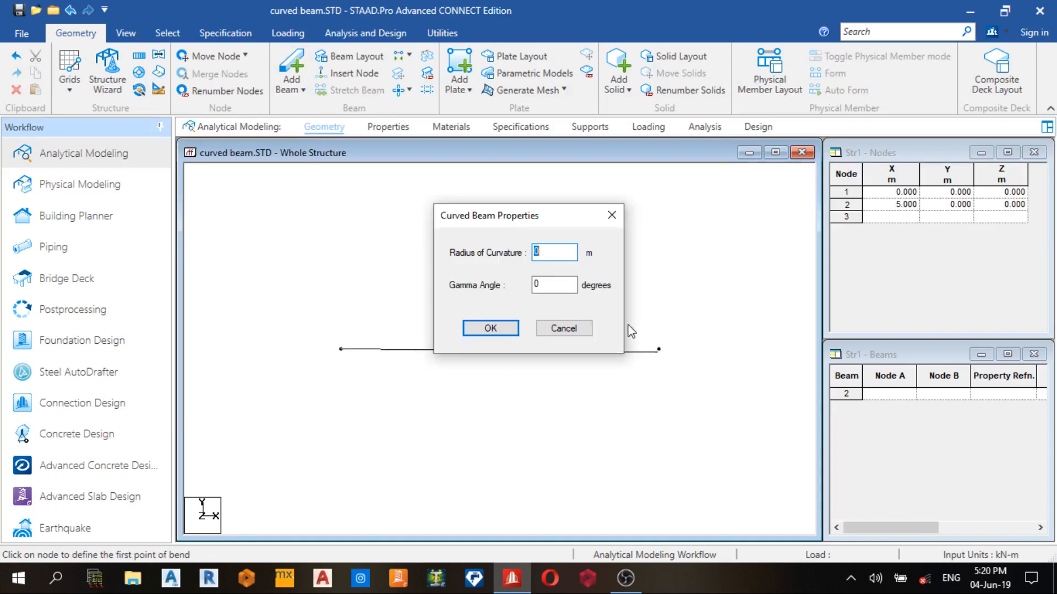
type("3")
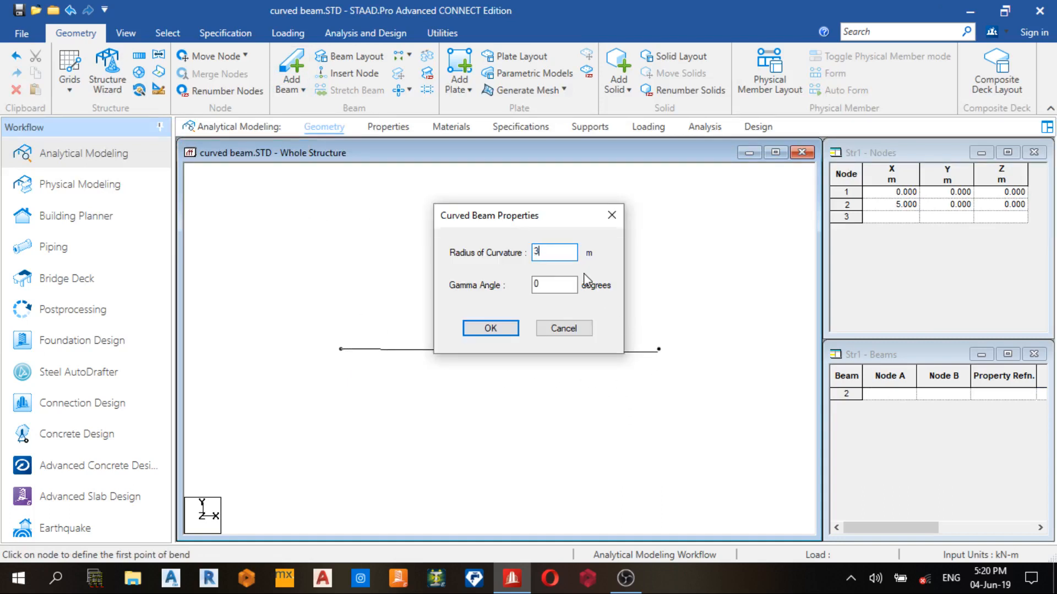
type("18")
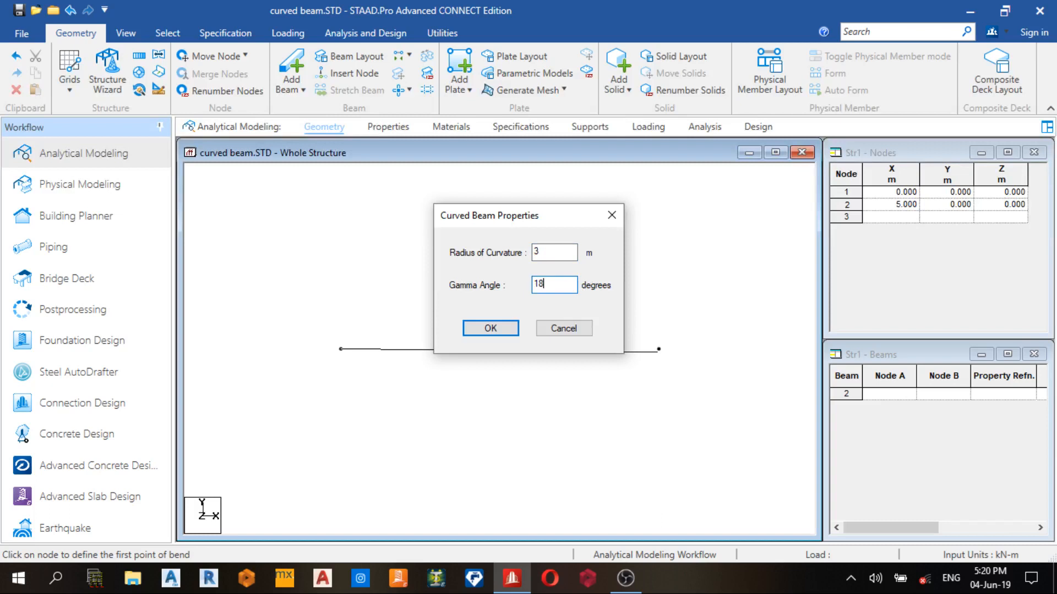
left_click(490, 328)
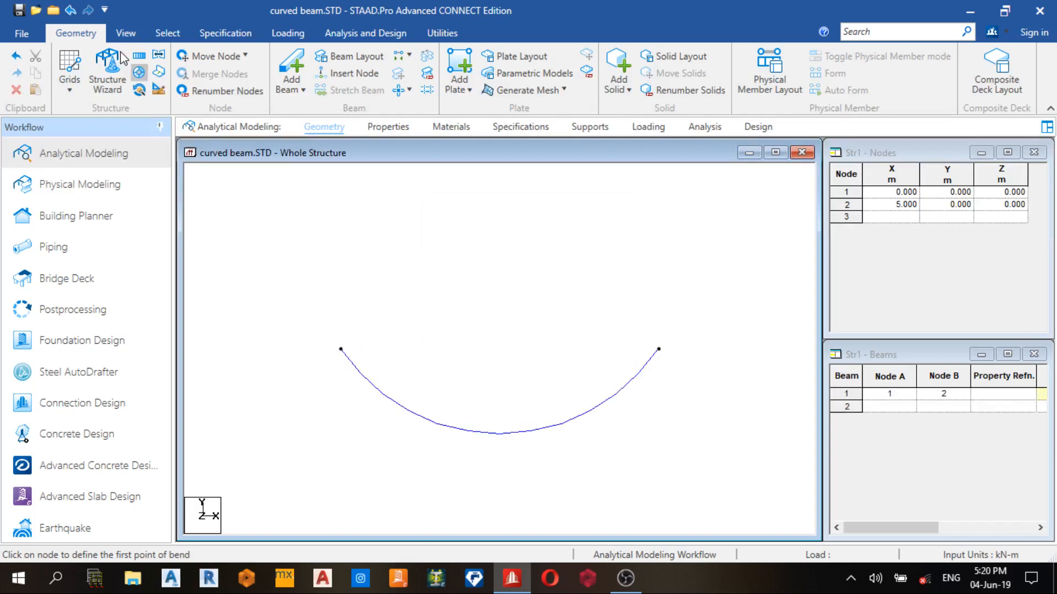
Step: Delete the 18° gamma curved beam, choosing No to keep both nodes
left_click(125, 33)
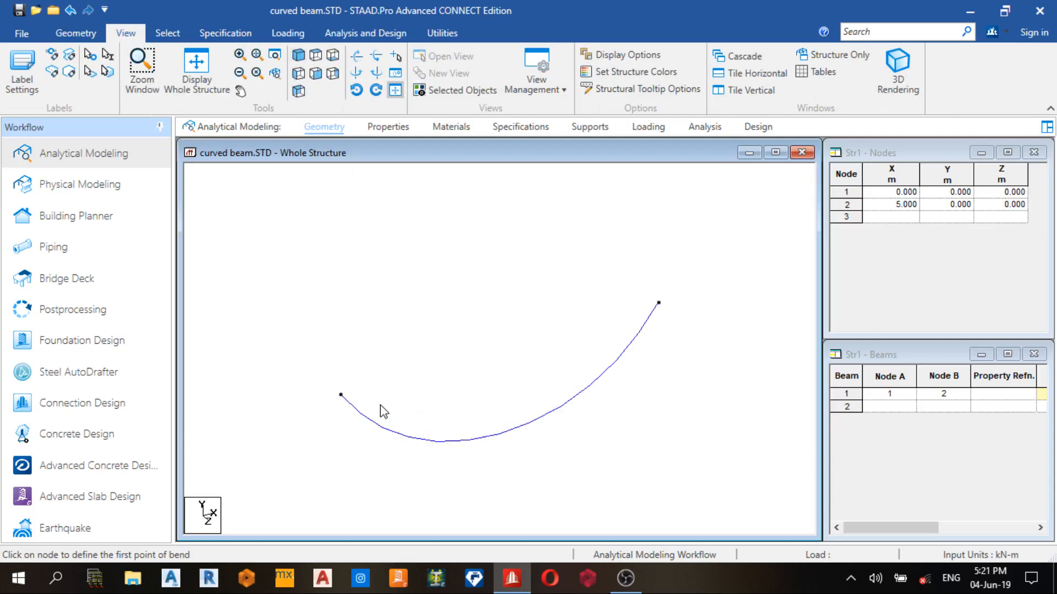
left_click(371, 436)
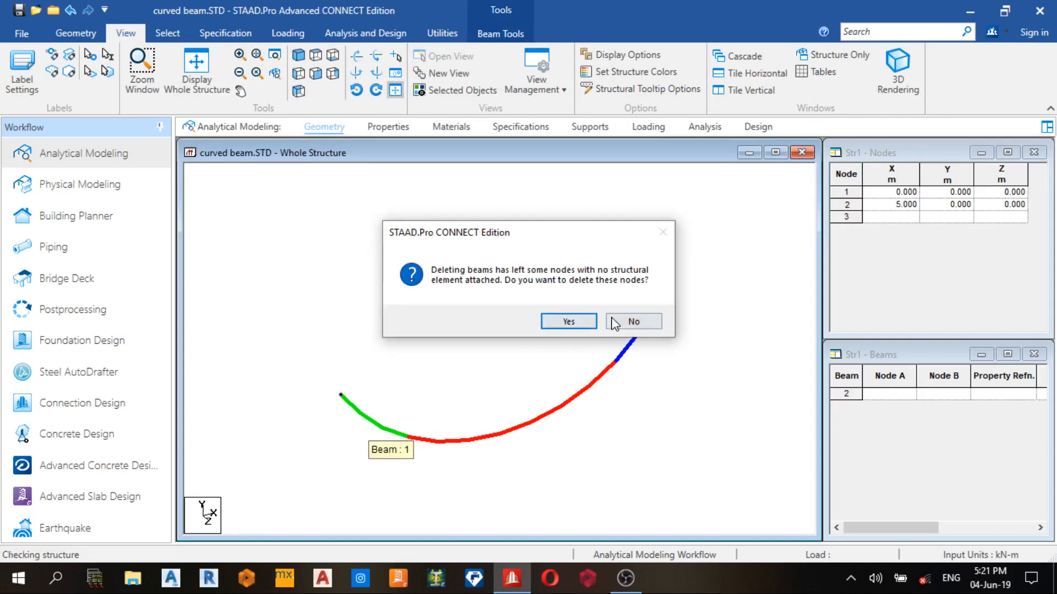
left_click(633, 321)
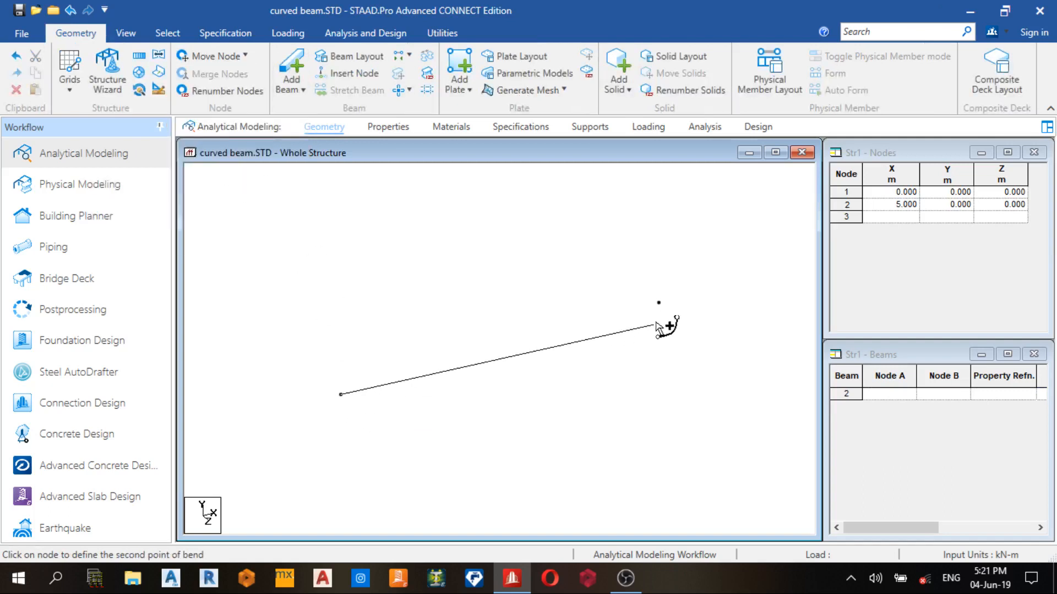
Step: End the curved beam at node 2 and create it with radius 3 and gamma 90°
left_click(659, 303)
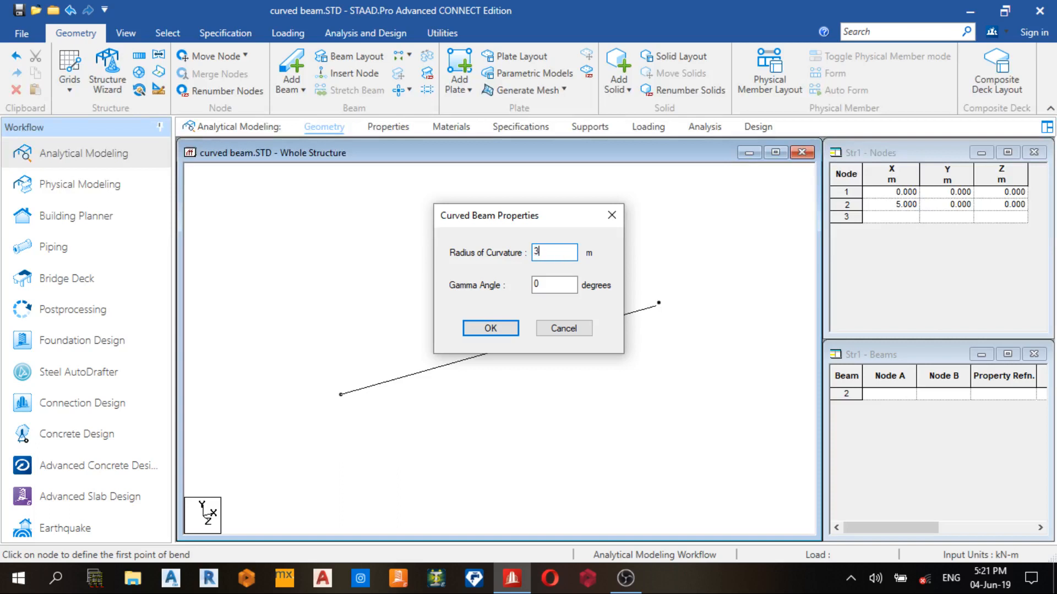
left_click(553, 284)
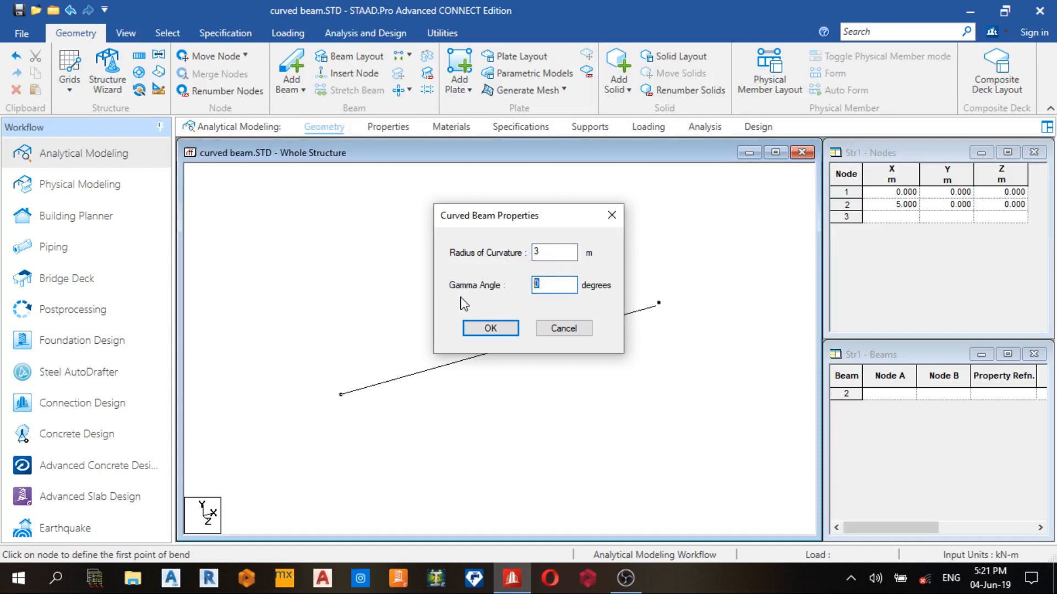
type("90")
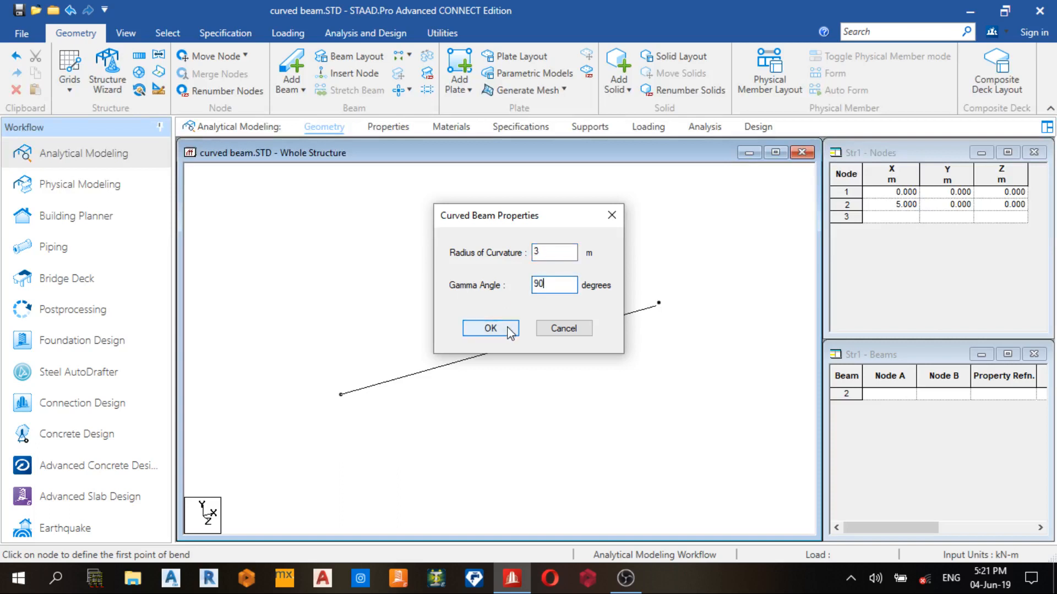
left_click(490, 329)
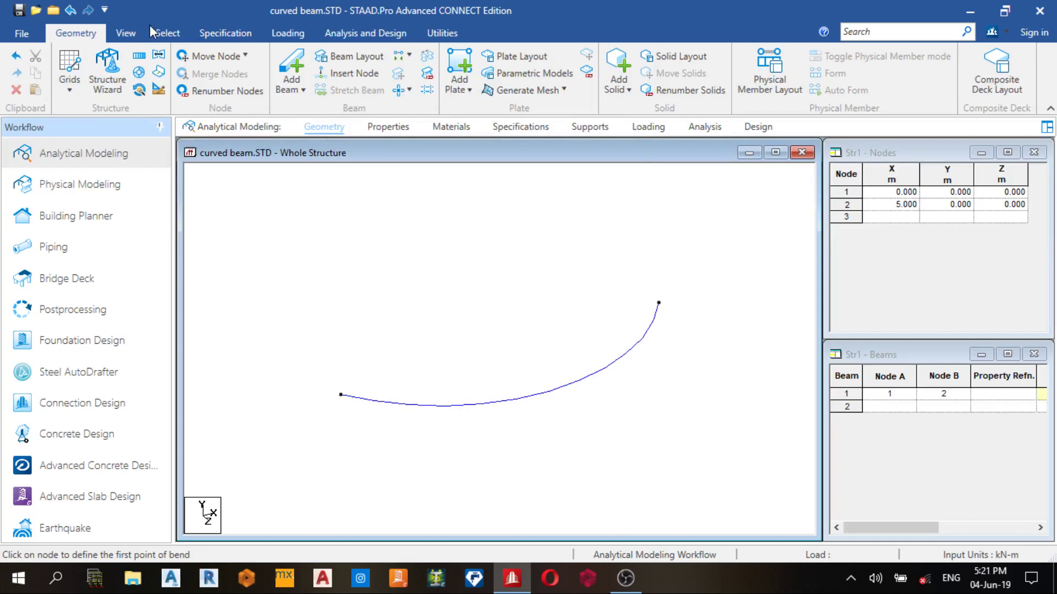
left_click(125, 33)
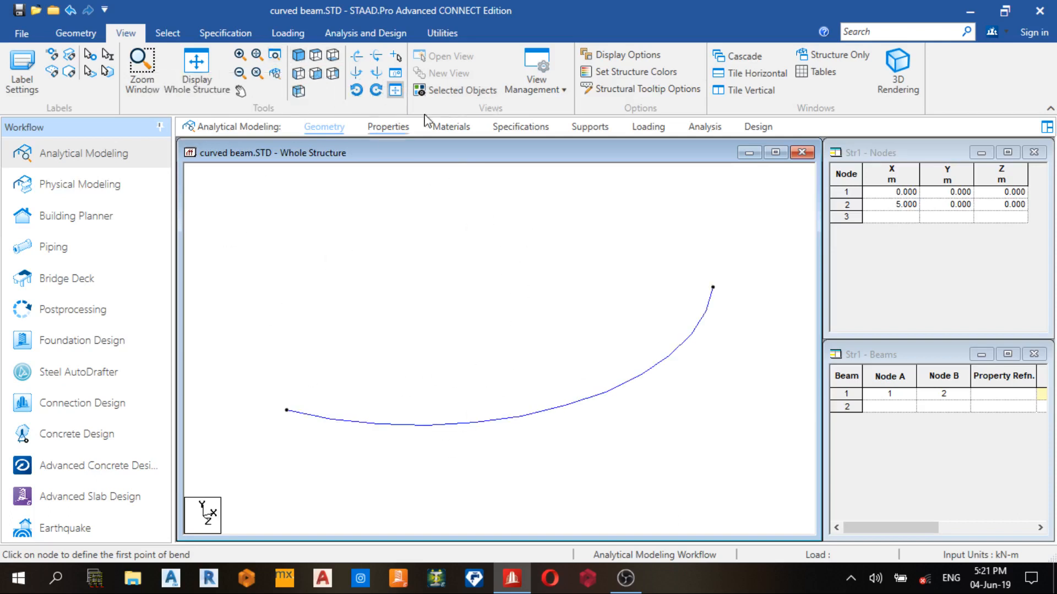
mouse_move(660, 359)
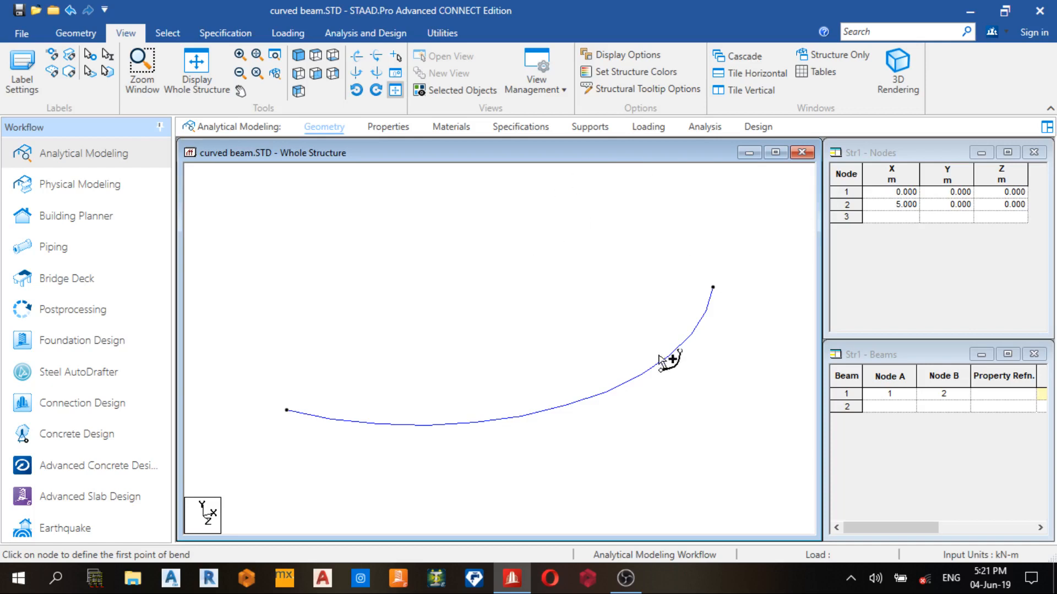
mouse_move(552, 221)
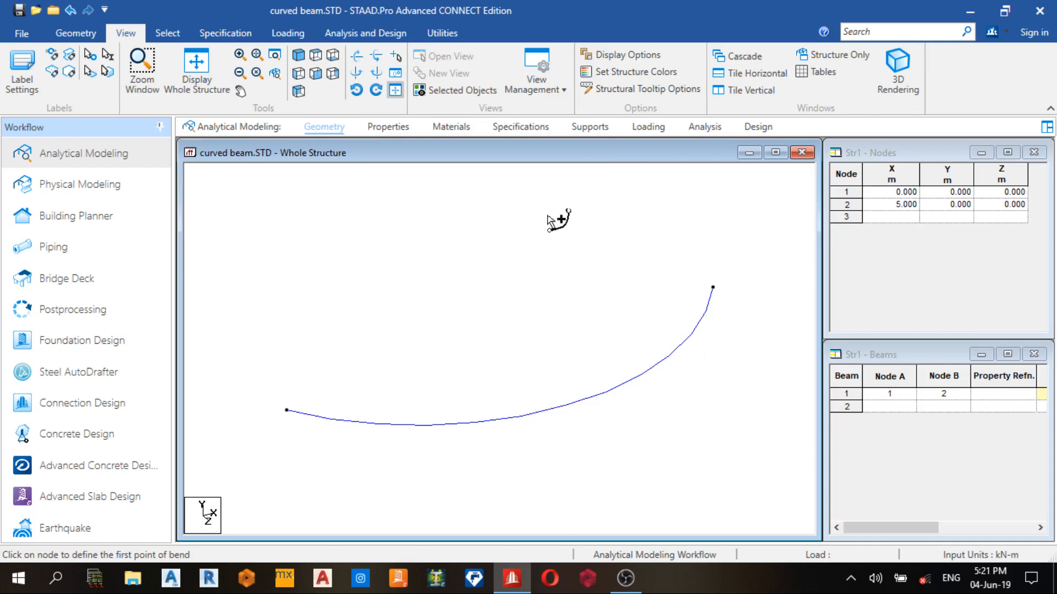
mouse_move(593, 232)
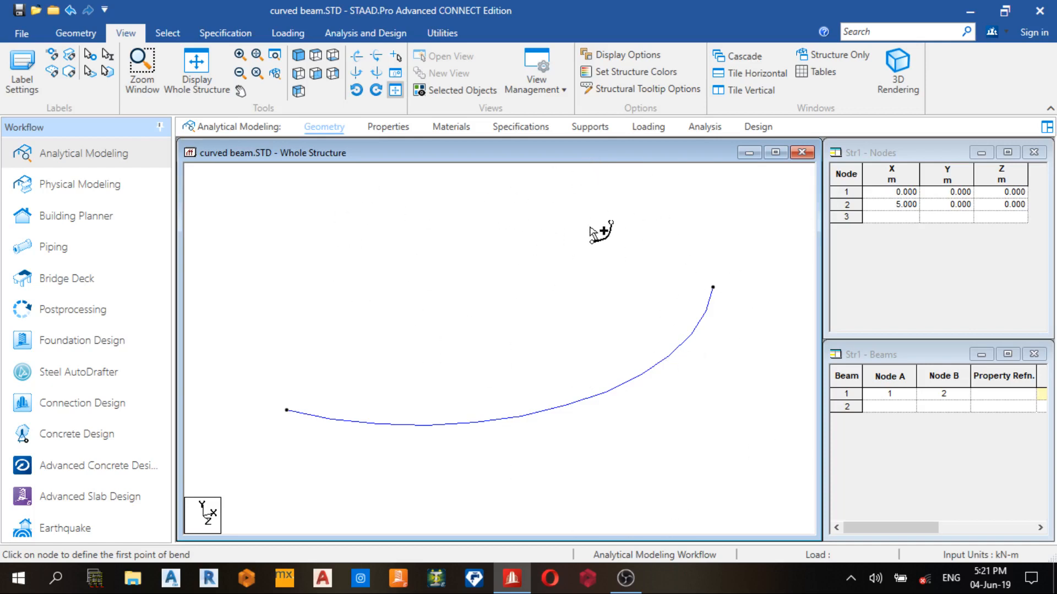
mouse_move(675, 496)
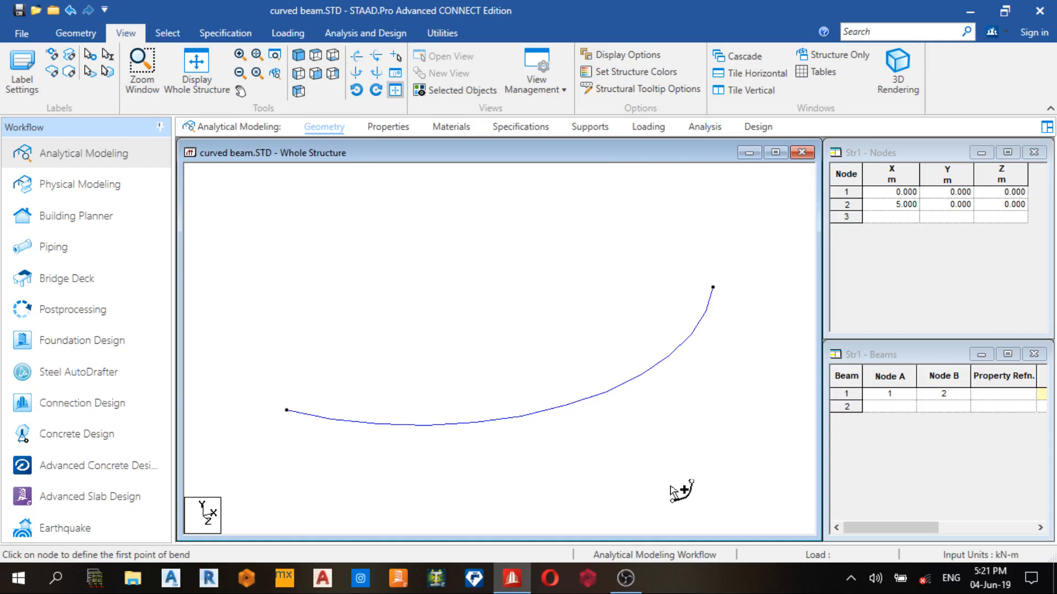
mouse_move(693, 347)
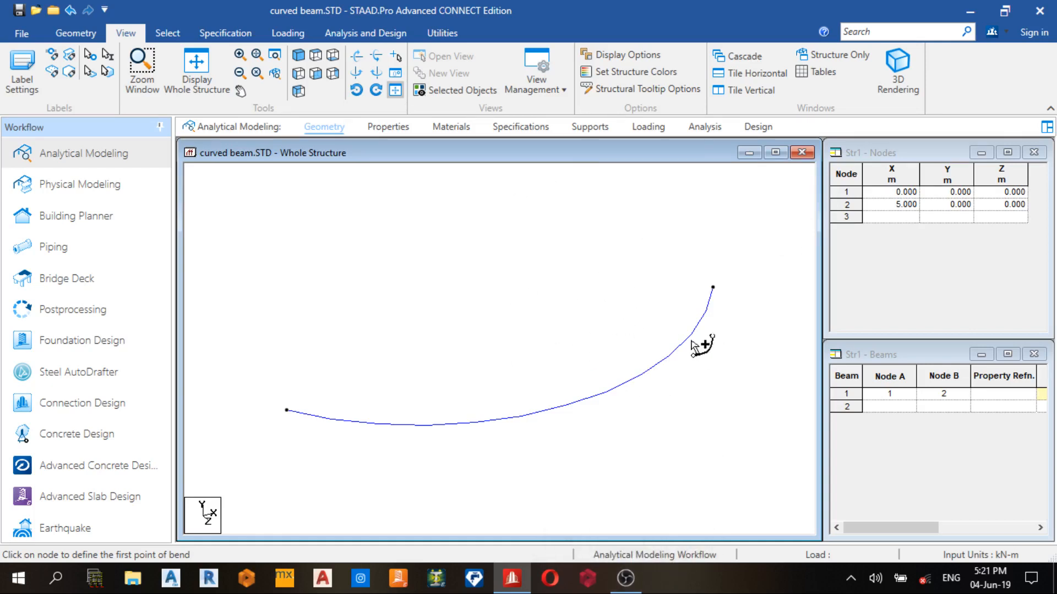
mouse_move(673, 519)
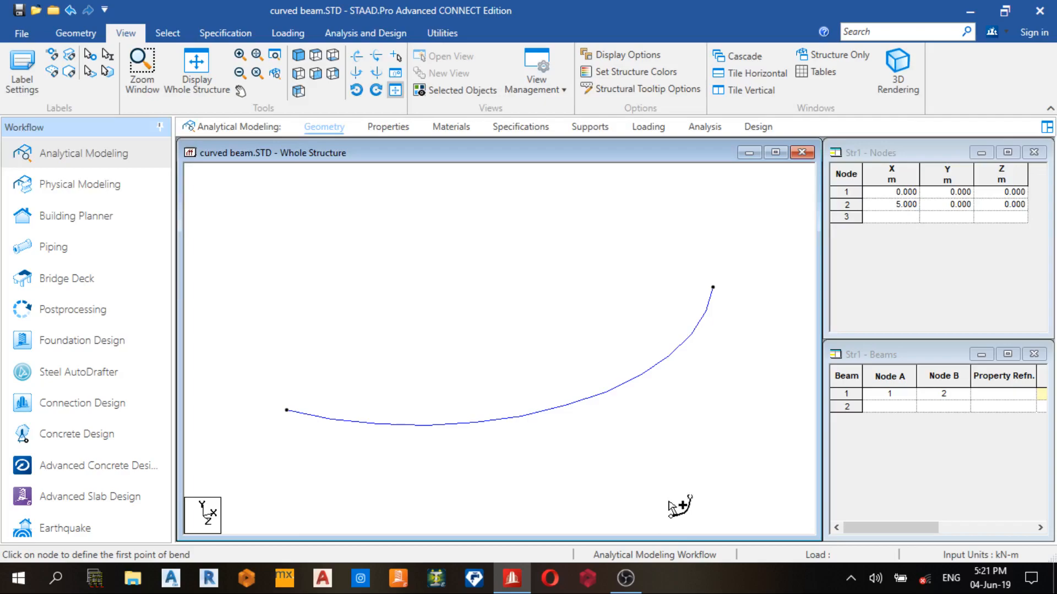